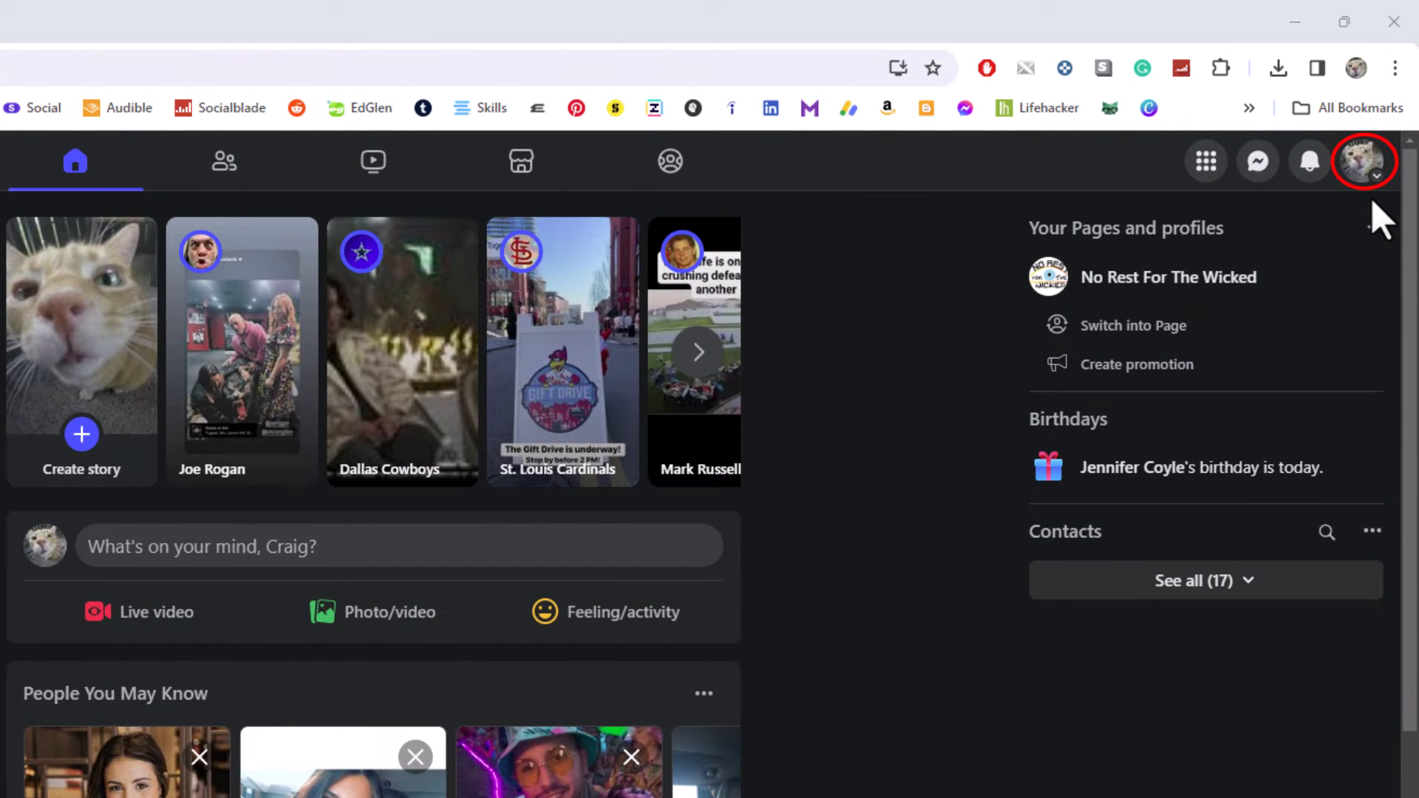
pyautogui.moveTo(1378, 208)
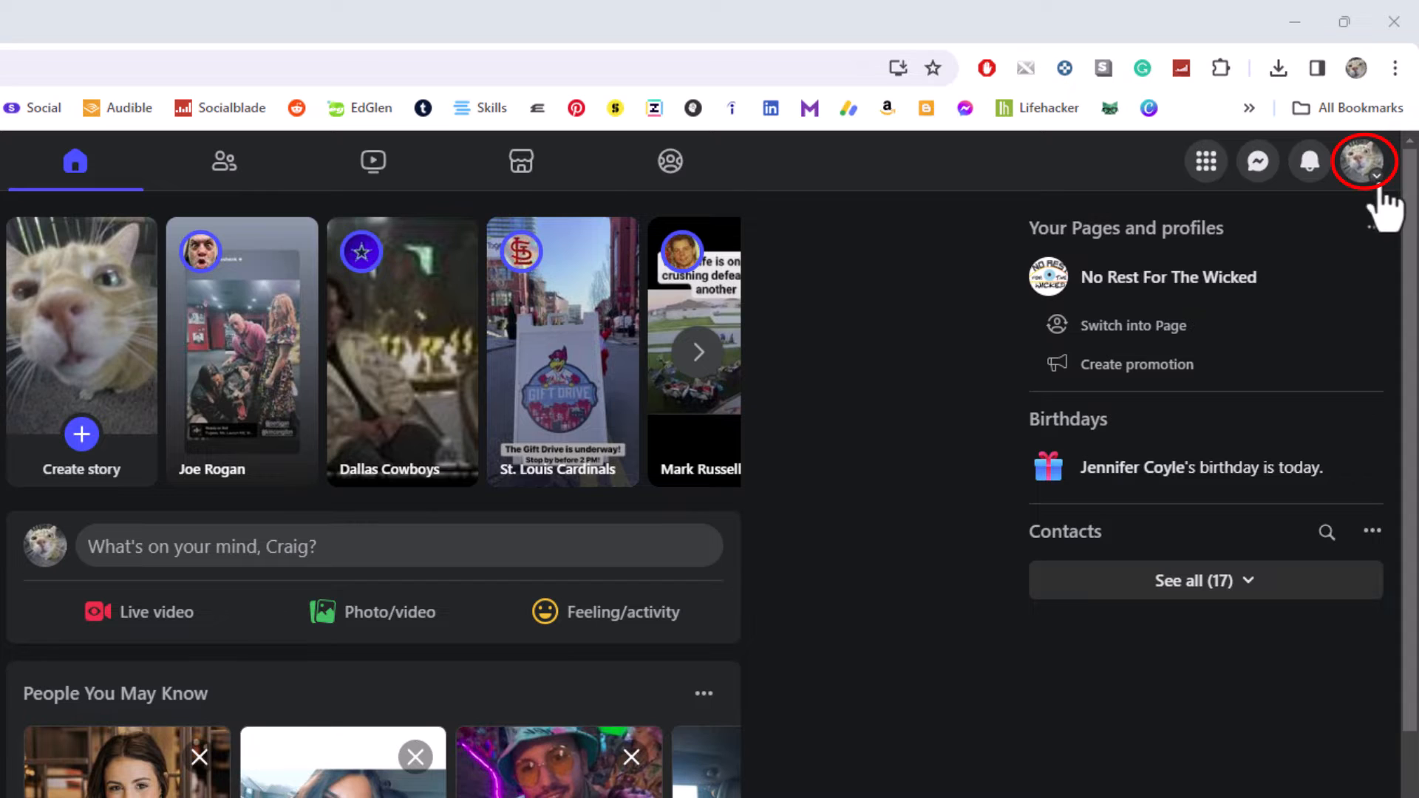
# - Go from the news feed to your own personal profile via the account menu
pyautogui.click(1363, 162)
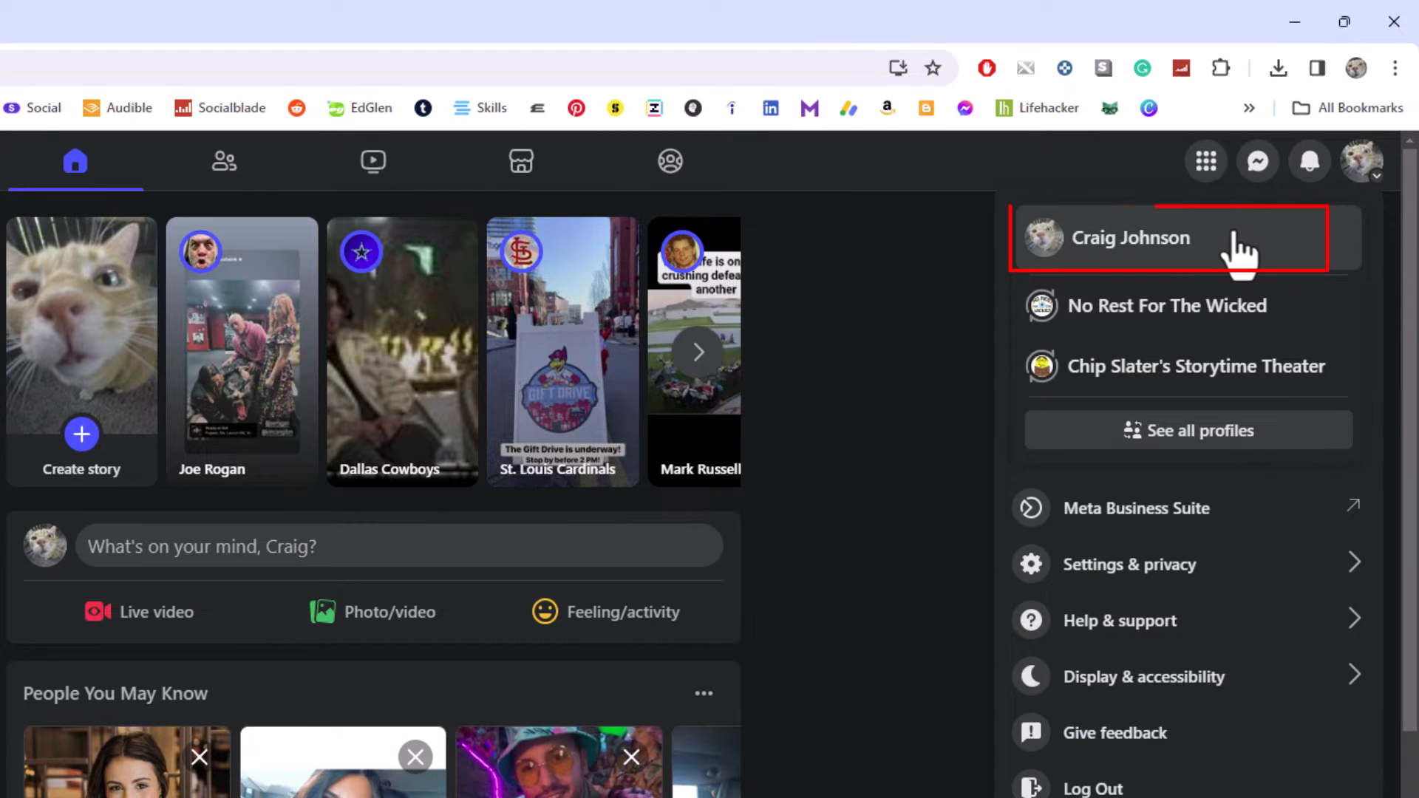
pyautogui.click(1129, 237)
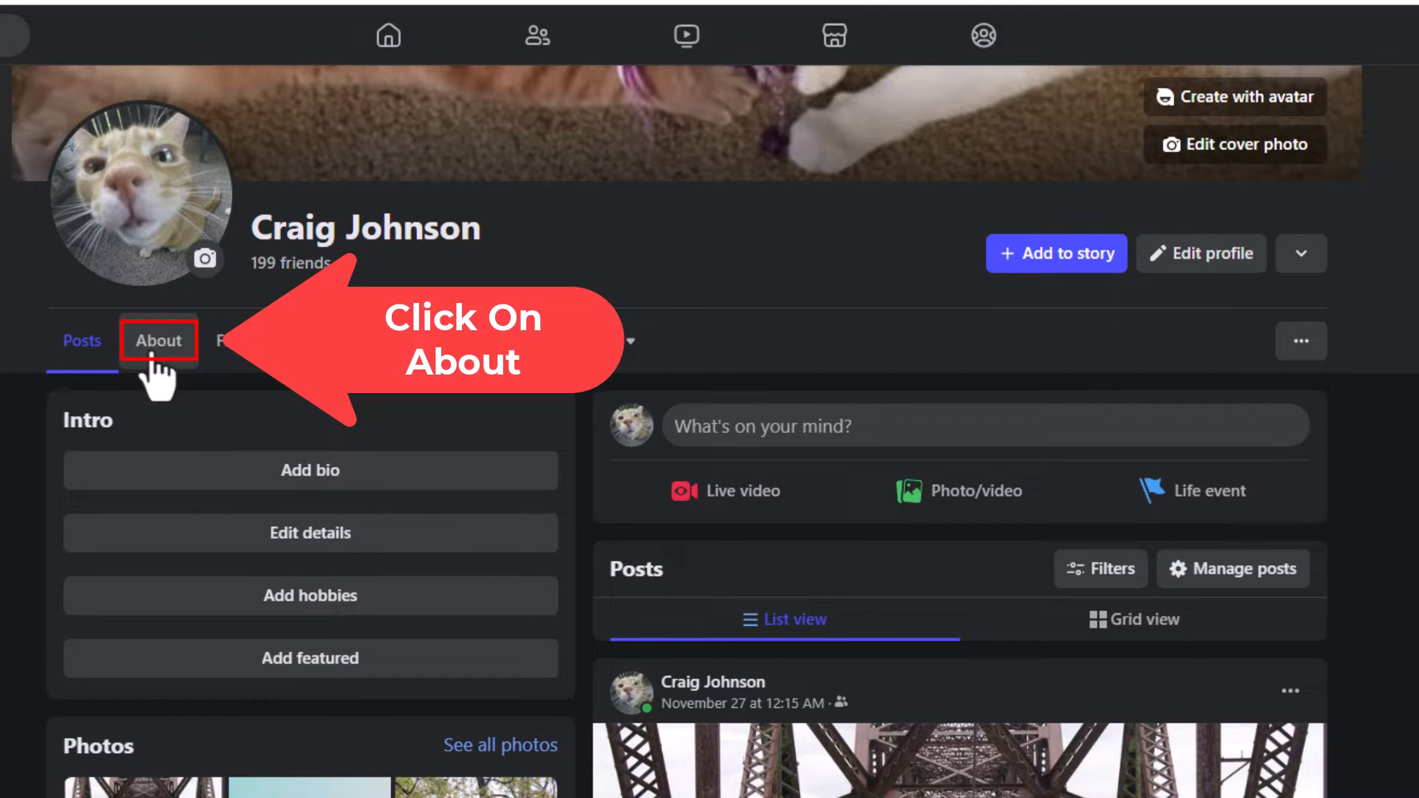
# - Show the profile's About overview with education, current city and hometown entries
pyautogui.click(158, 341)
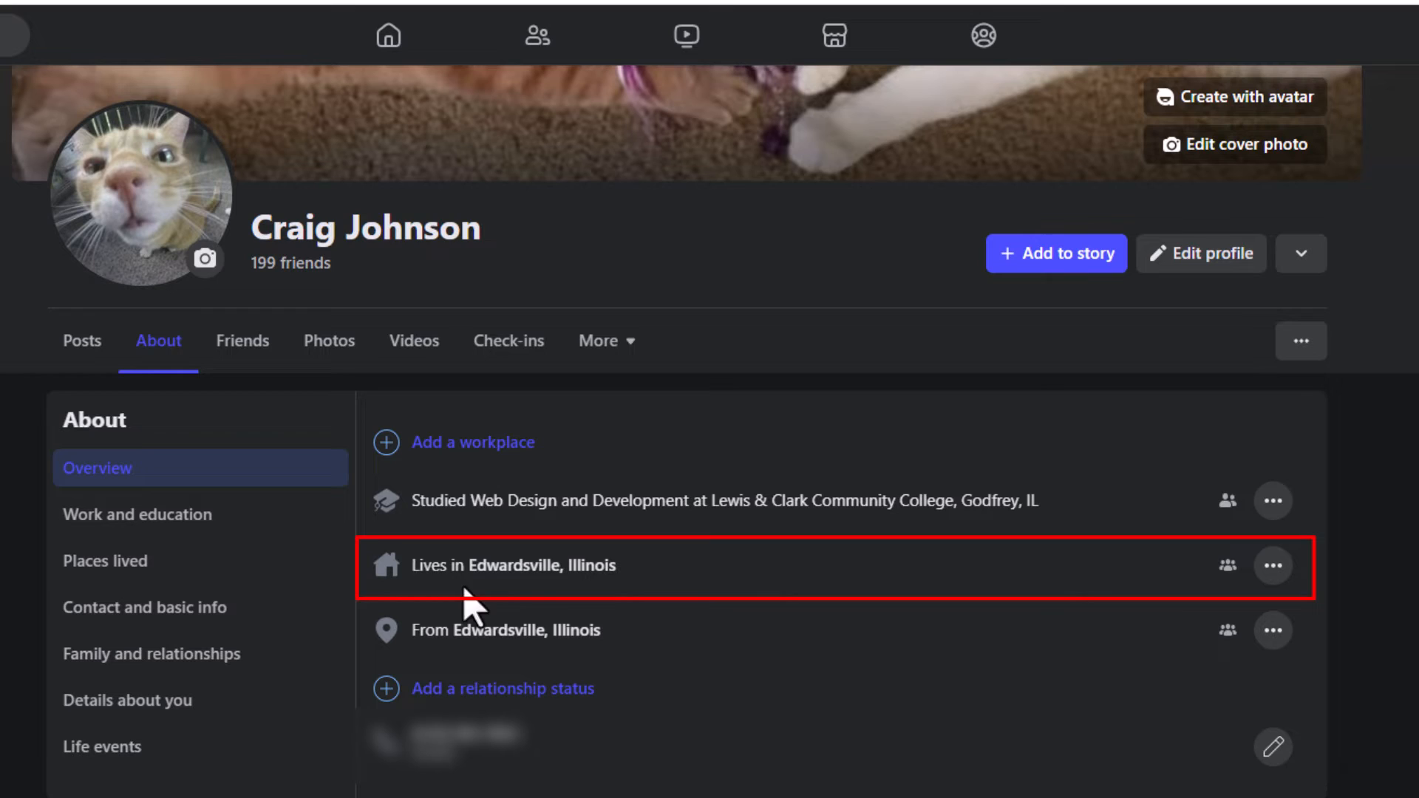
pyautogui.moveTo(639, 643)
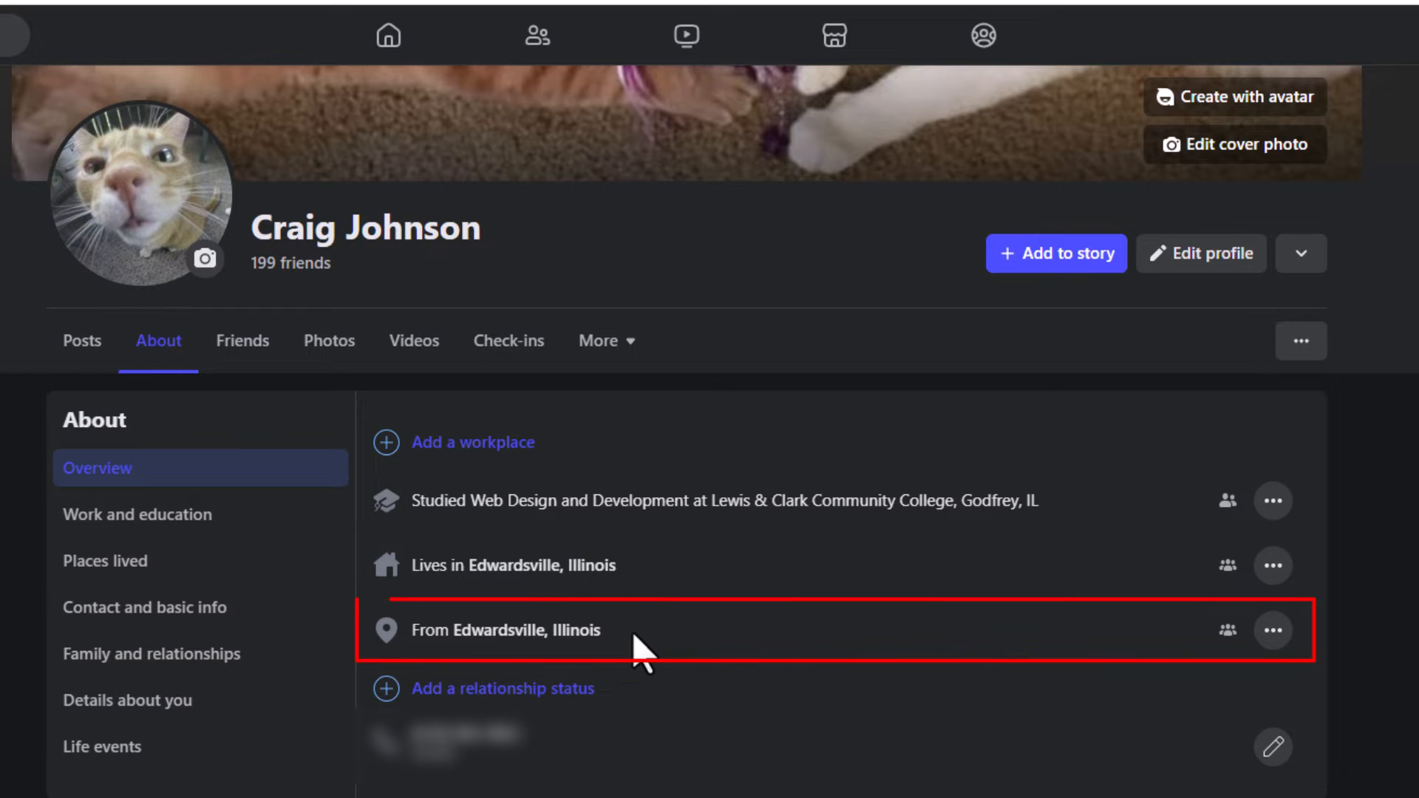
pyautogui.moveTo(634, 589)
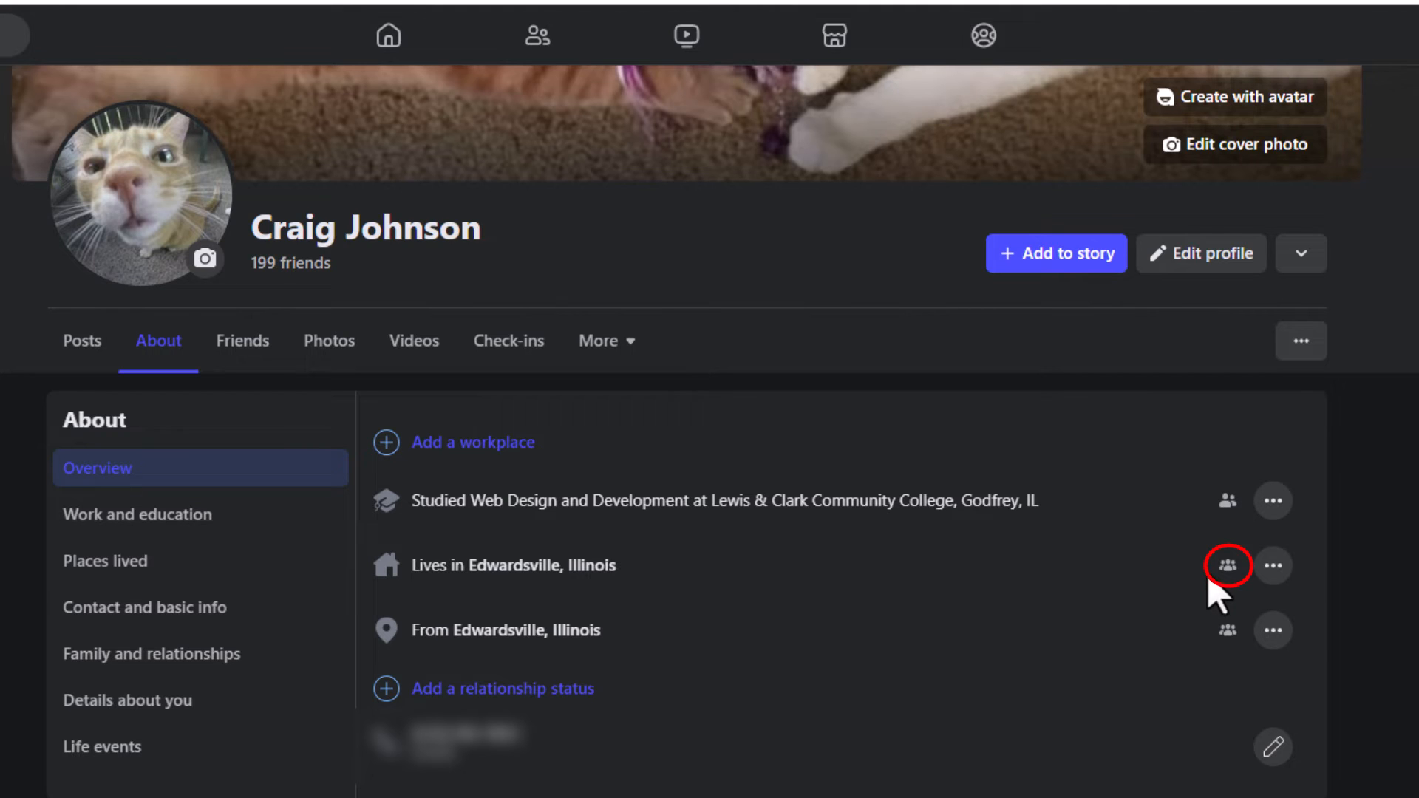
pyautogui.click(1227, 565)
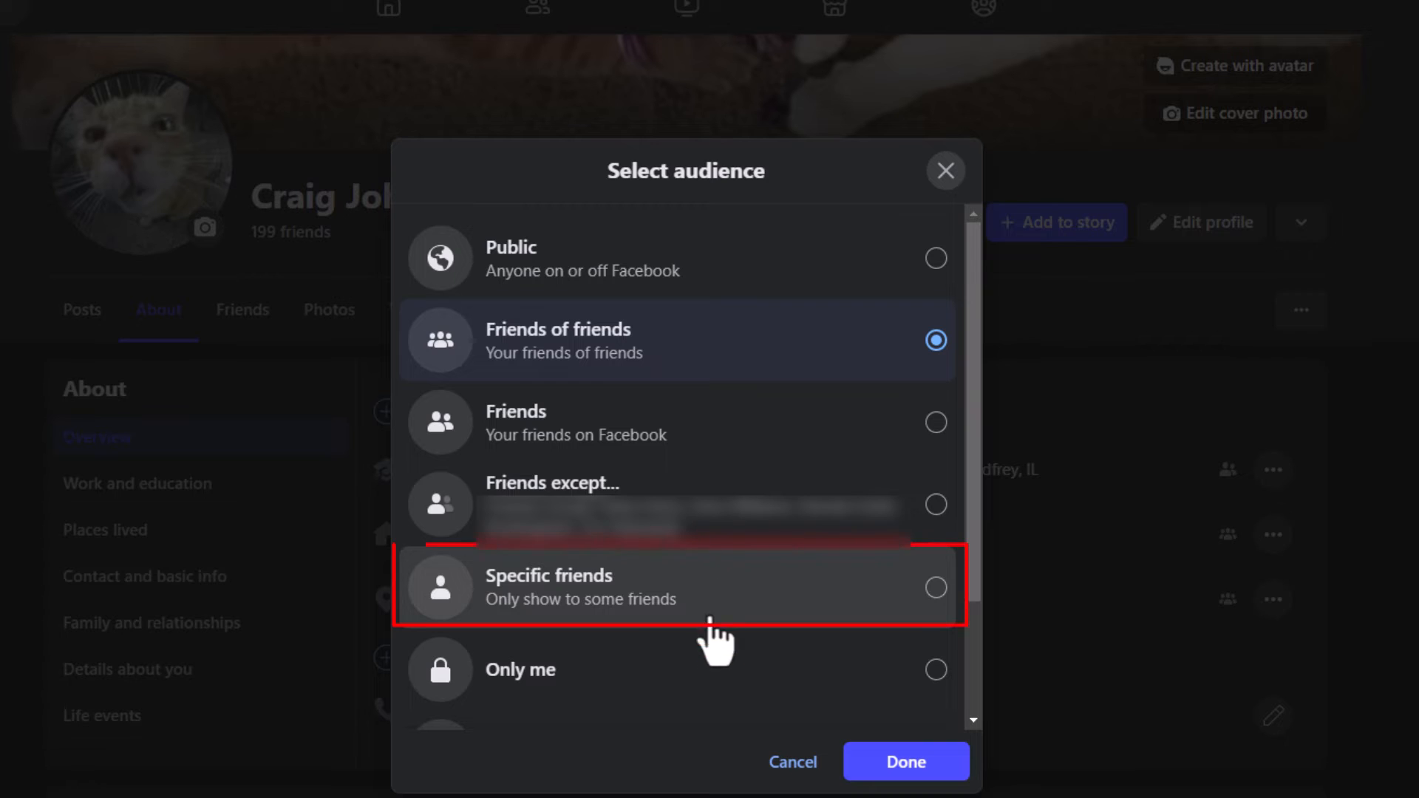
pyautogui.moveTo(720, 670)
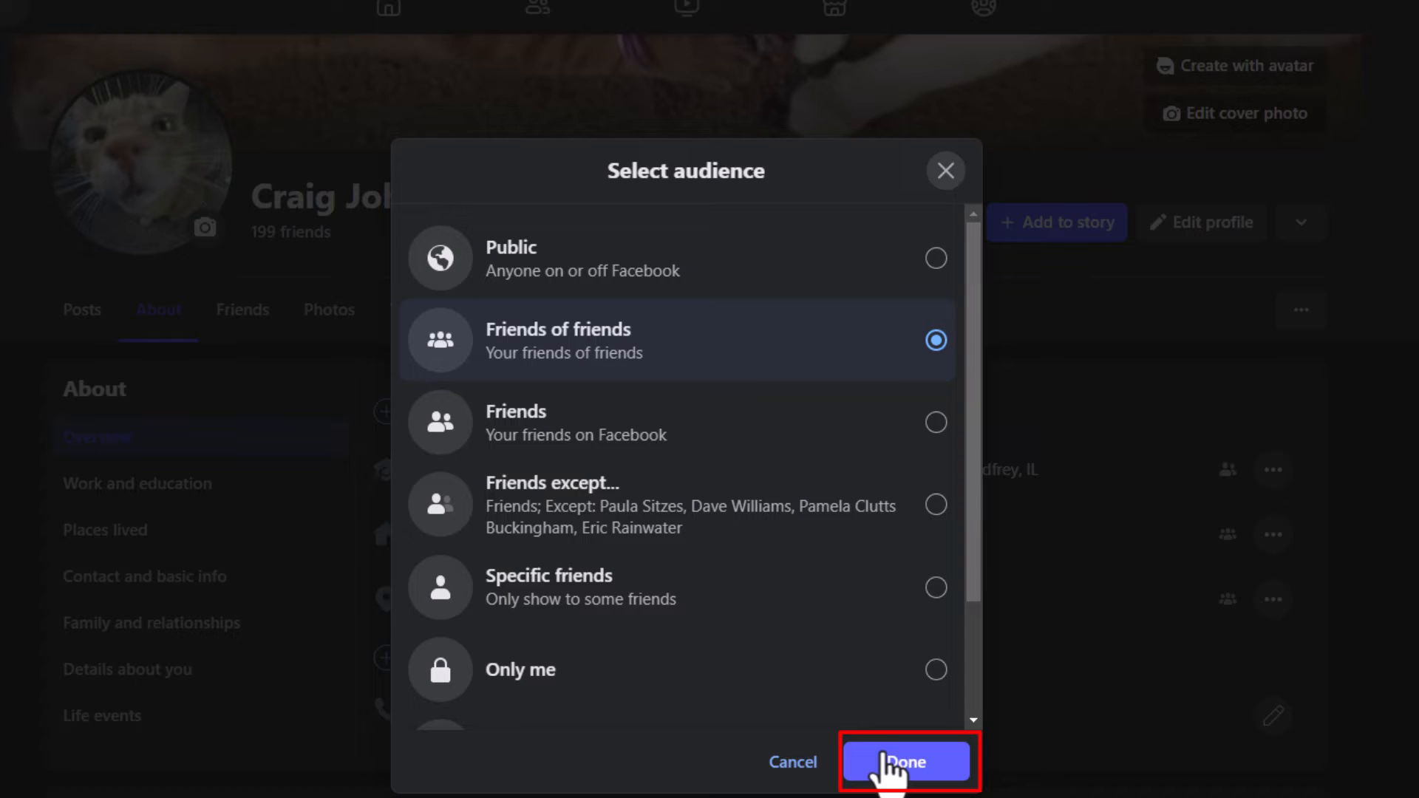
pyautogui.click(904, 761)
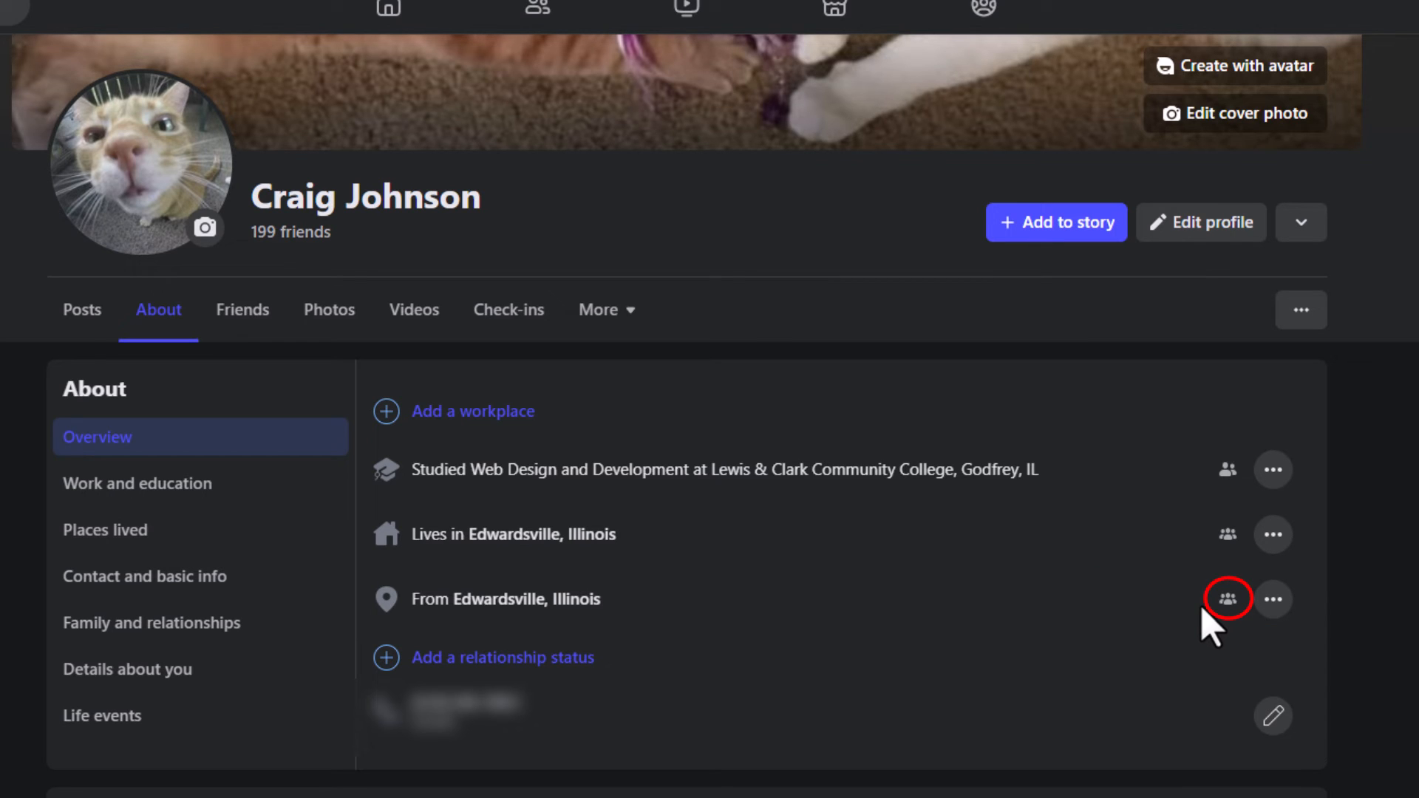
pyautogui.click(1228, 598)
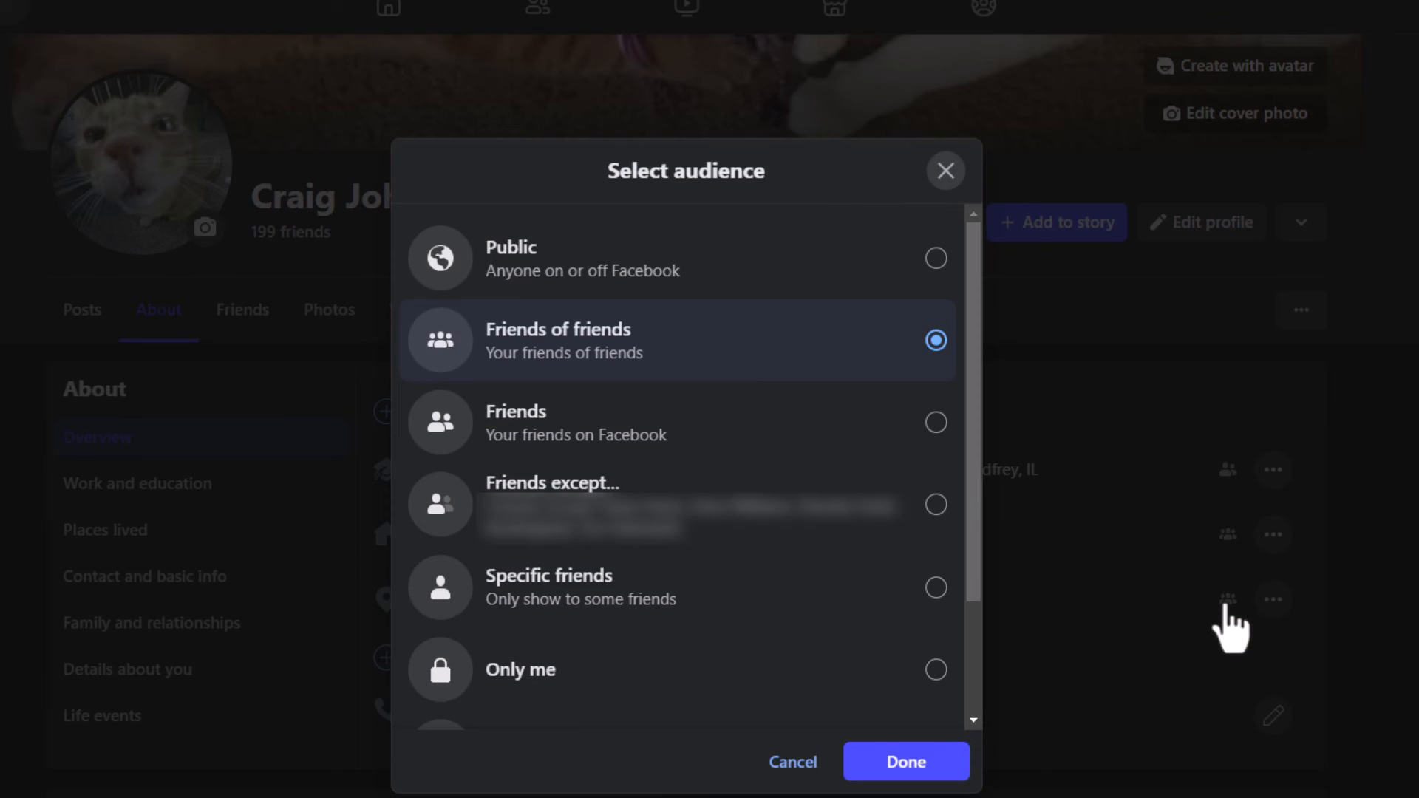
pyautogui.moveTo(718, 396)
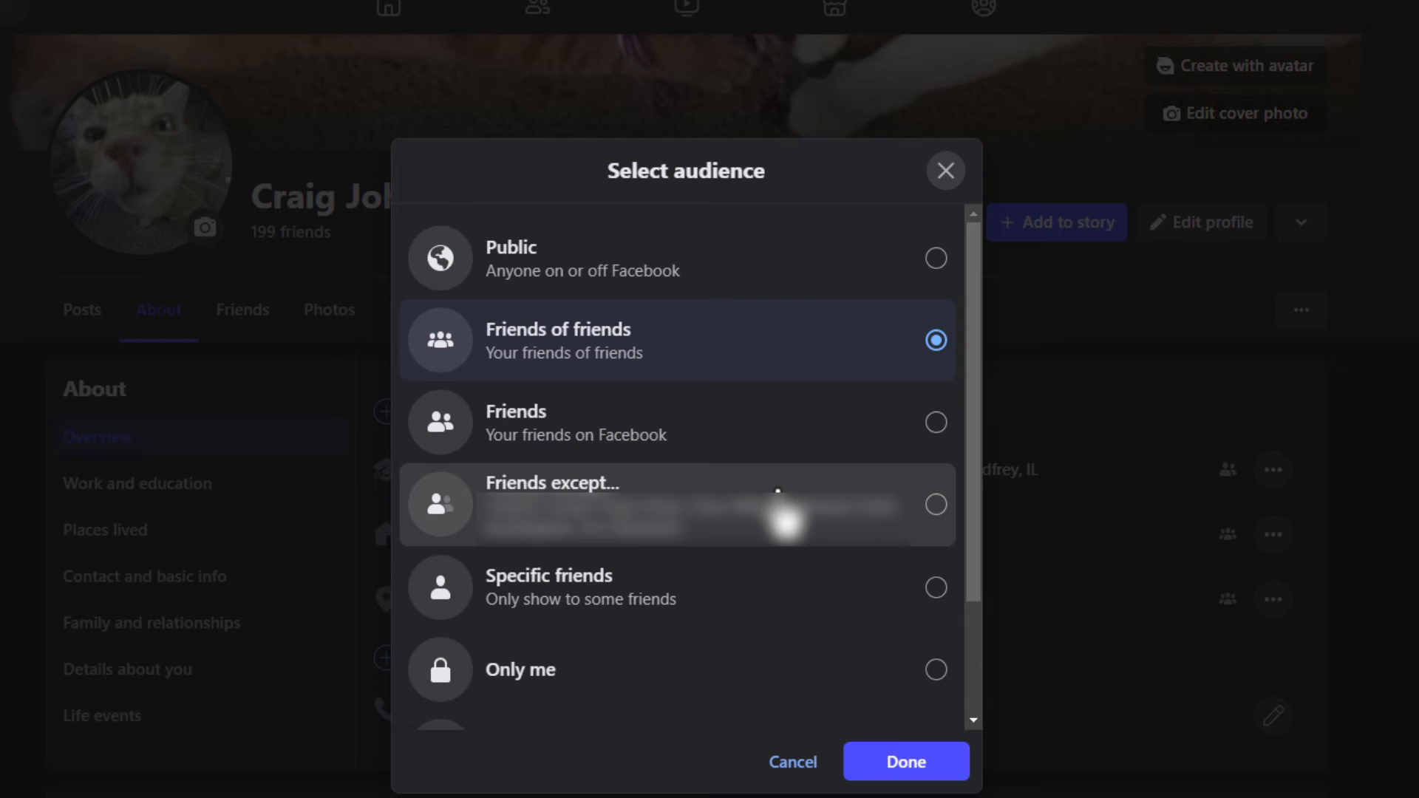
pyautogui.moveTo(802, 601)
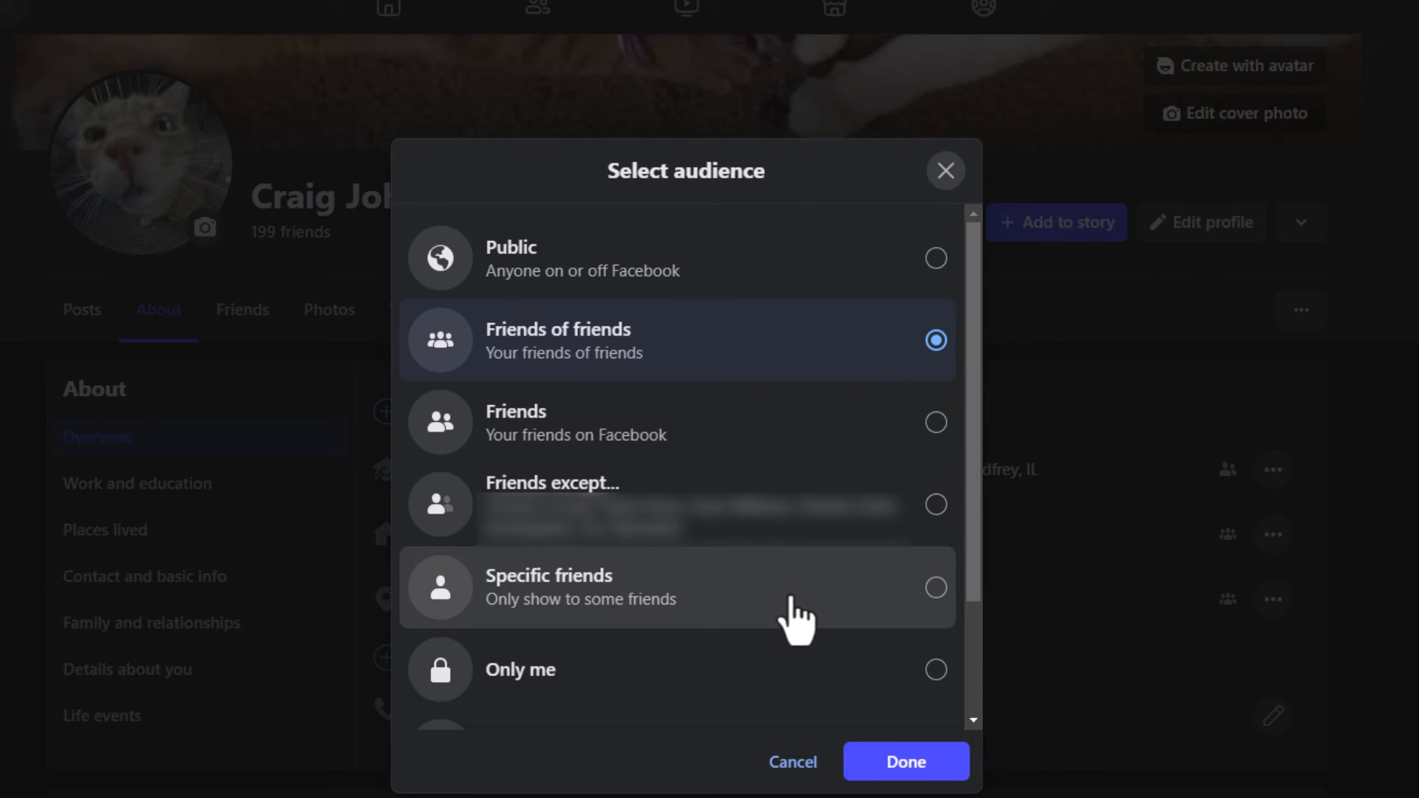
pyautogui.moveTo(776, 679)
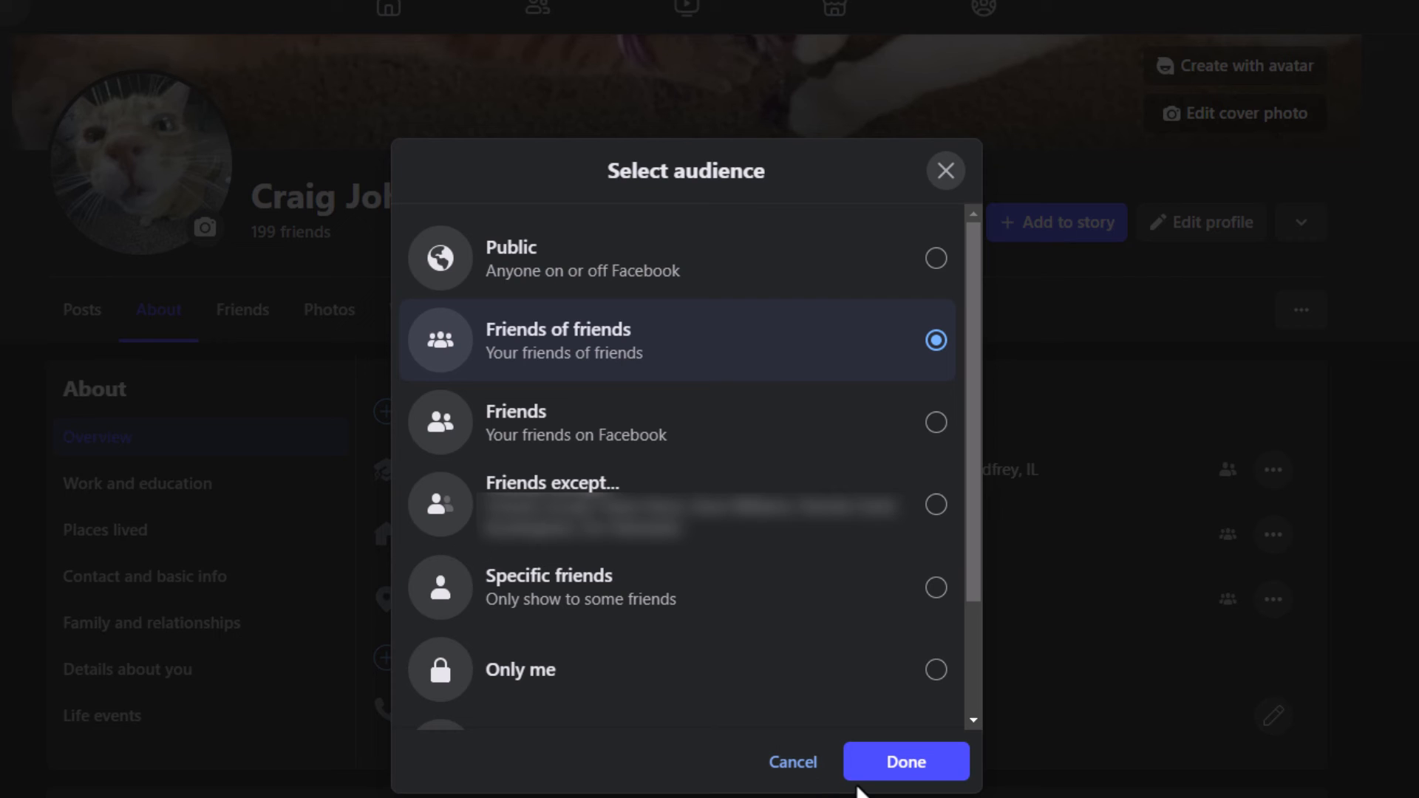
pyautogui.click(904, 761)
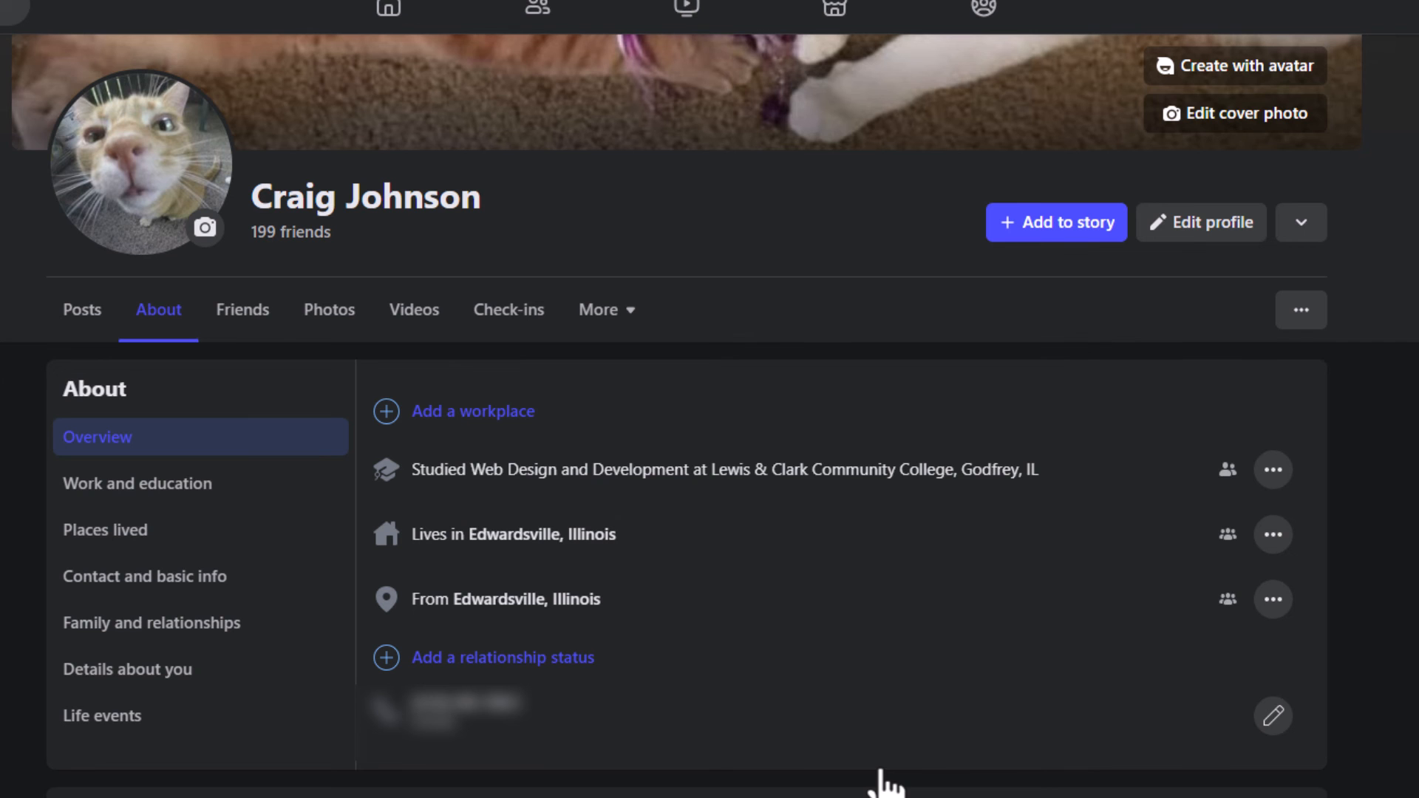